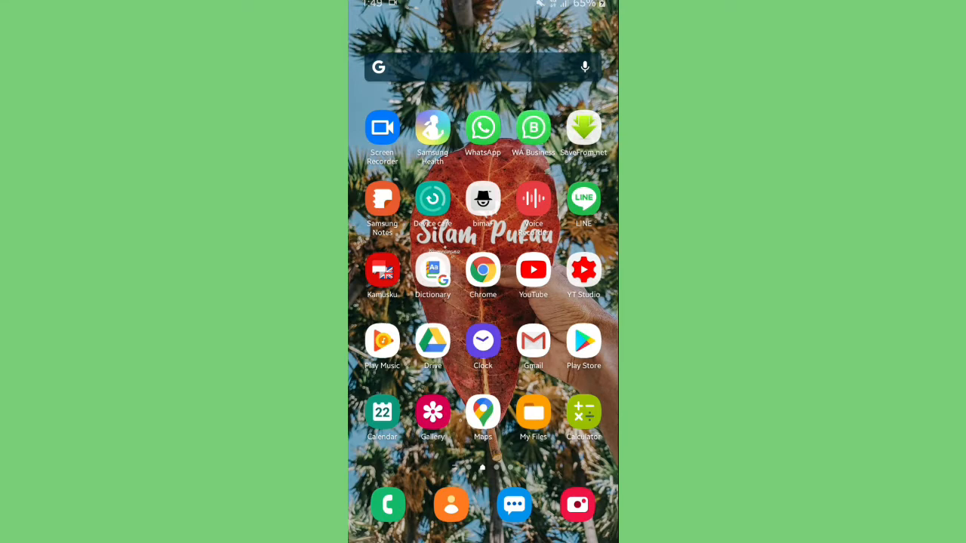
pyautogui.click(534, 127)
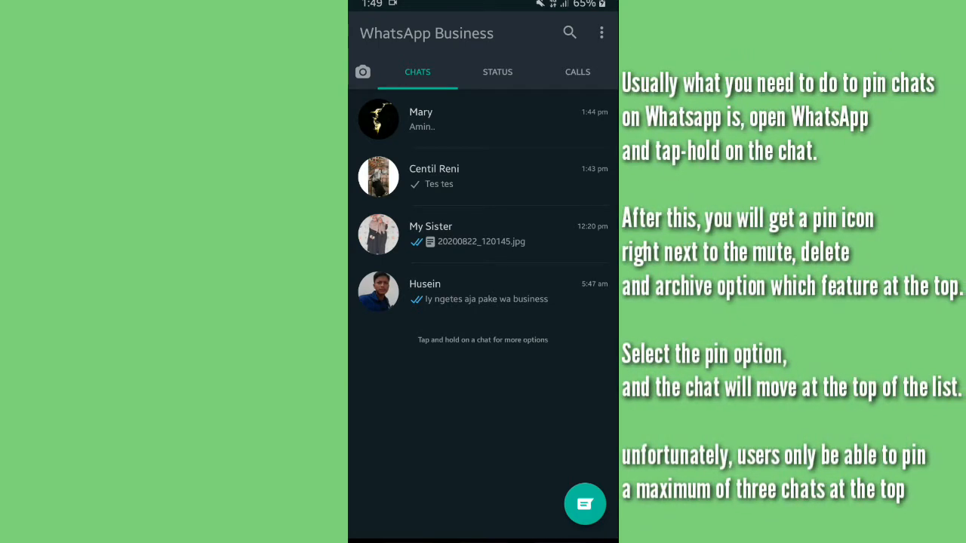
pyautogui.click(377, 234)
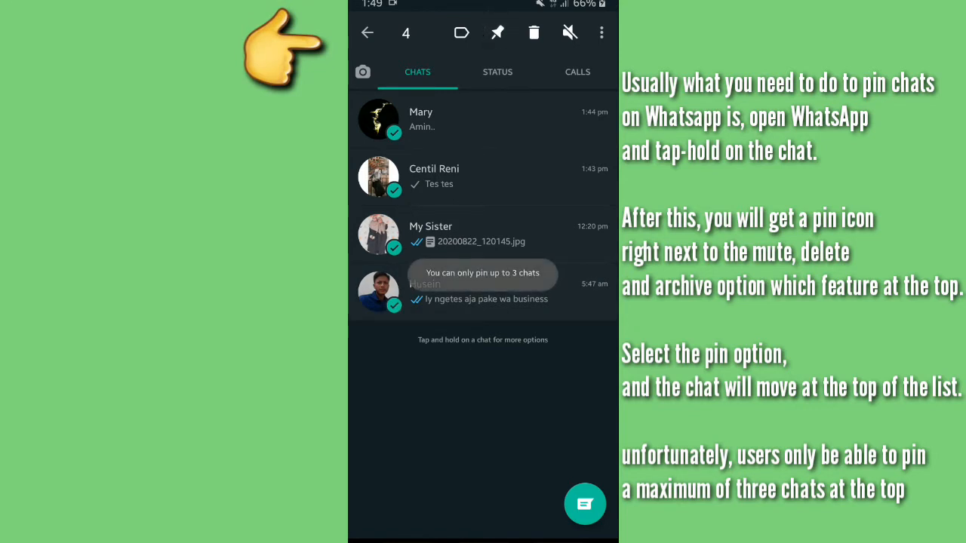
pyautogui.click(378, 293)
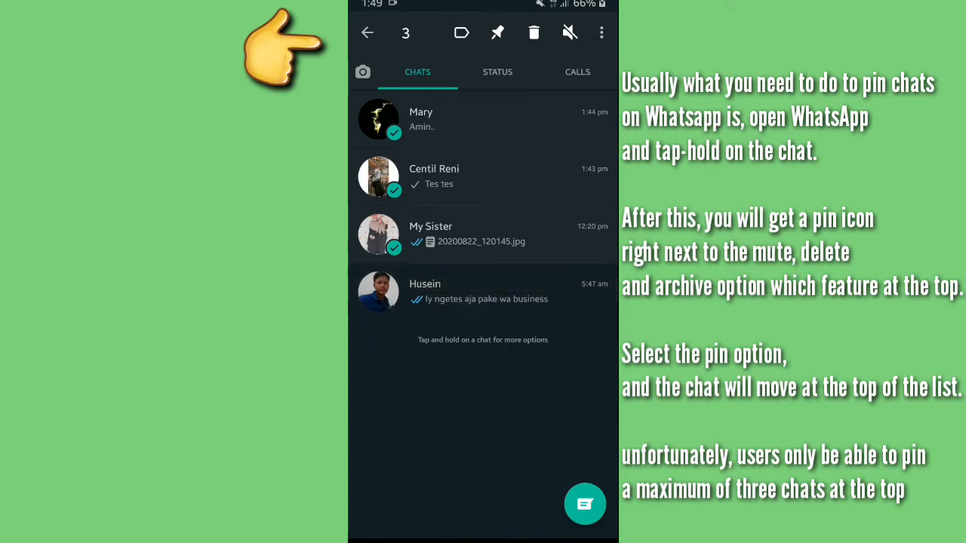
pyautogui.click(498, 33)
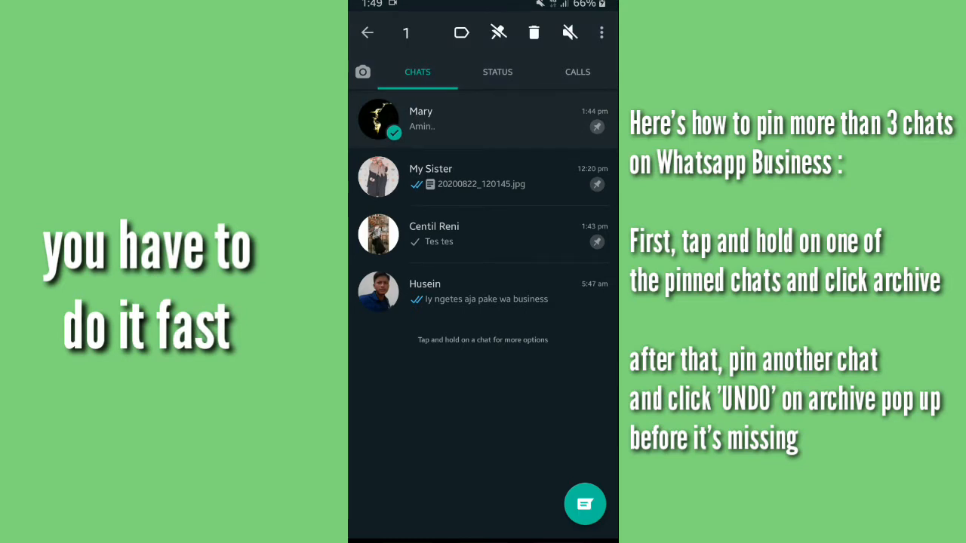
# Step: Archive Mary's chat briefly and pin Husein, giving four pinned chats after UNDO
pyautogui.click(601, 34)
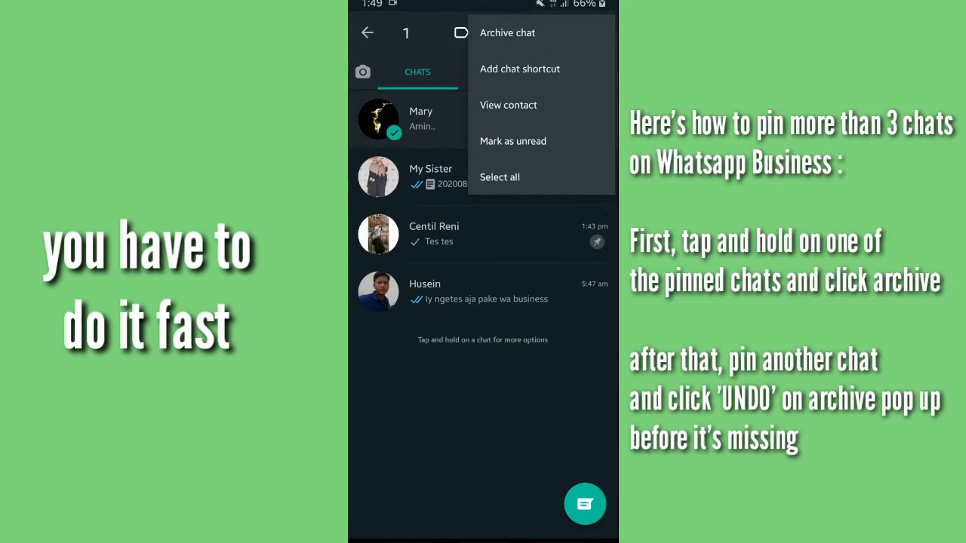
pyautogui.click(507, 33)
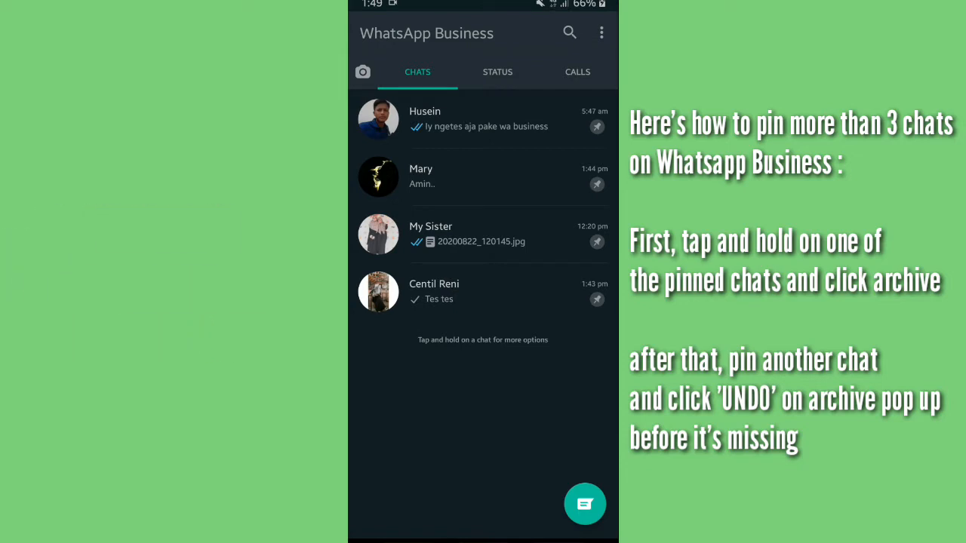
pyautogui.click(601, 33)
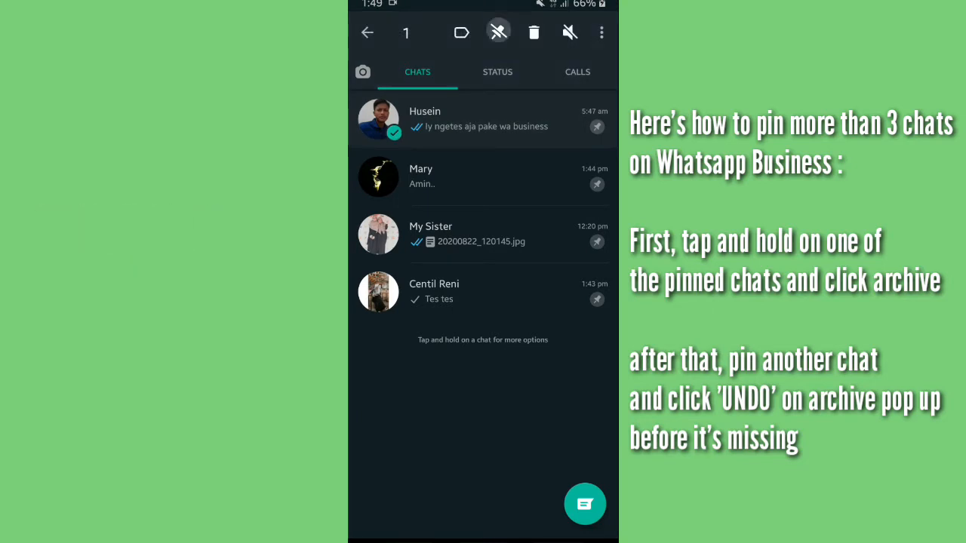
# Step: Unpin Husein, then archive Mary again and re-pin Husein to repeat the four-pin trick
pyautogui.click(498, 33)
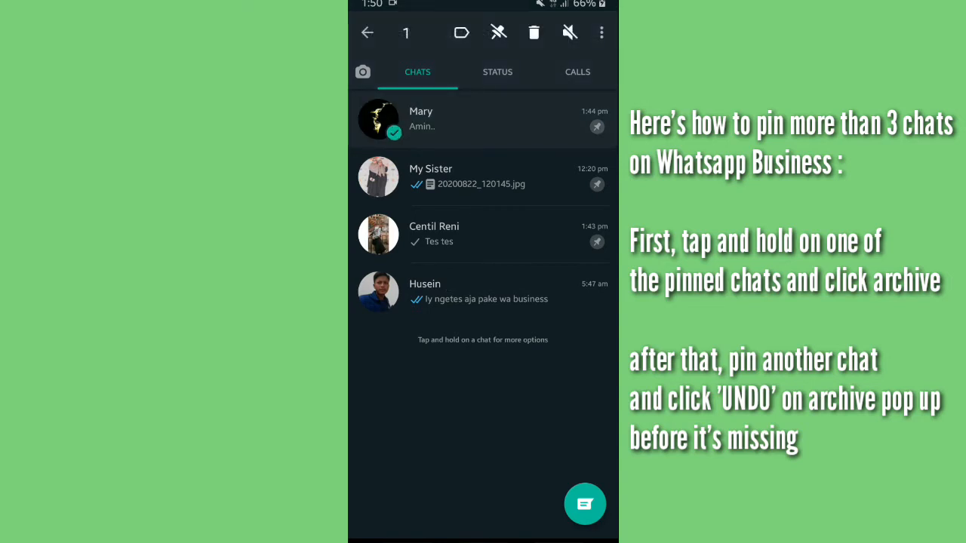
pyautogui.click(600, 33)
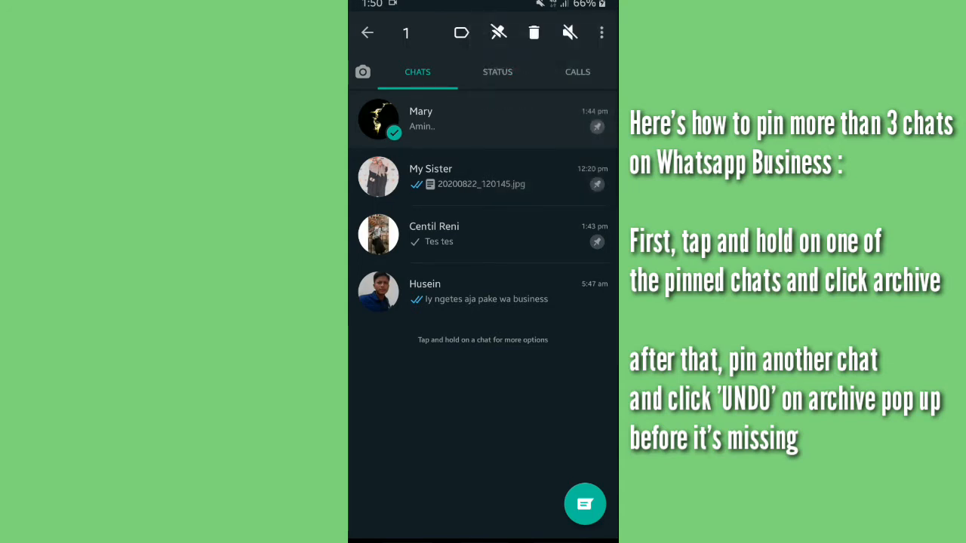
pyautogui.click(601, 33)
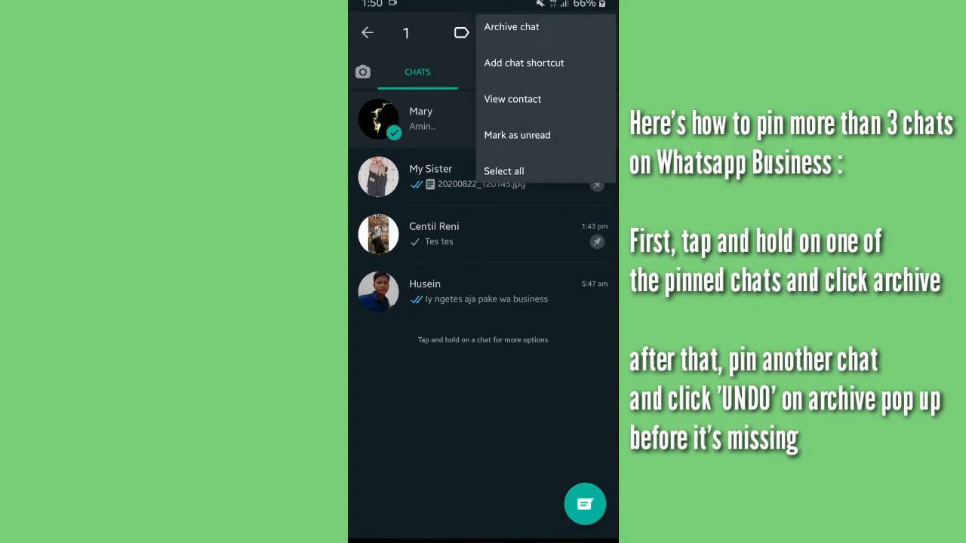
pyautogui.click(511, 27)
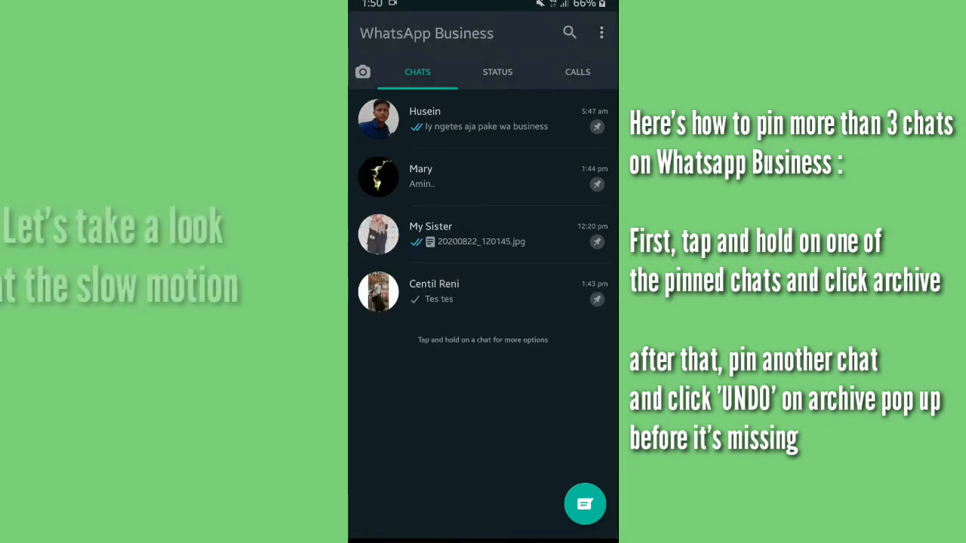
pyautogui.click(601, 33)
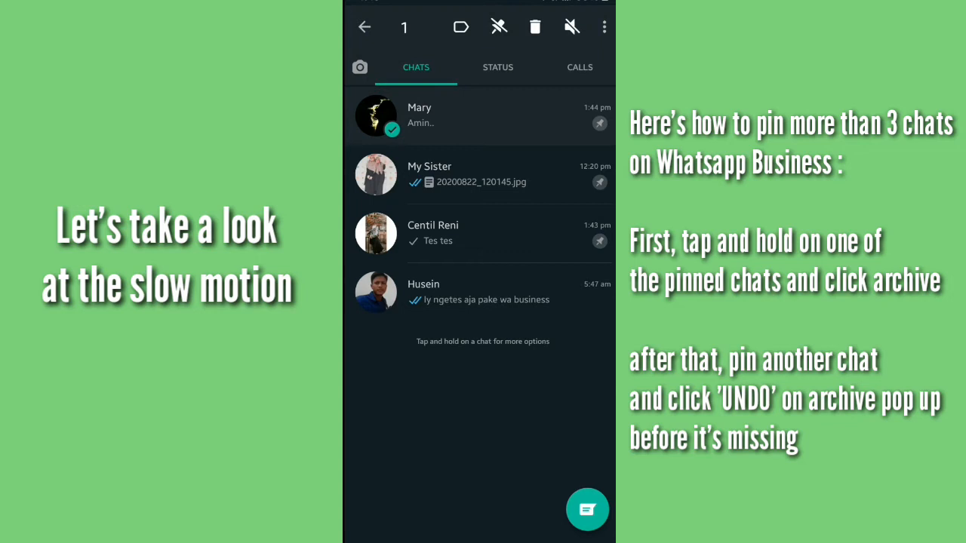
# Step: Archive Mary in slow motion, pin Husein, and restore Mary via the '1 chat archived' UNDO bar
pyautogui.click(603, 27)
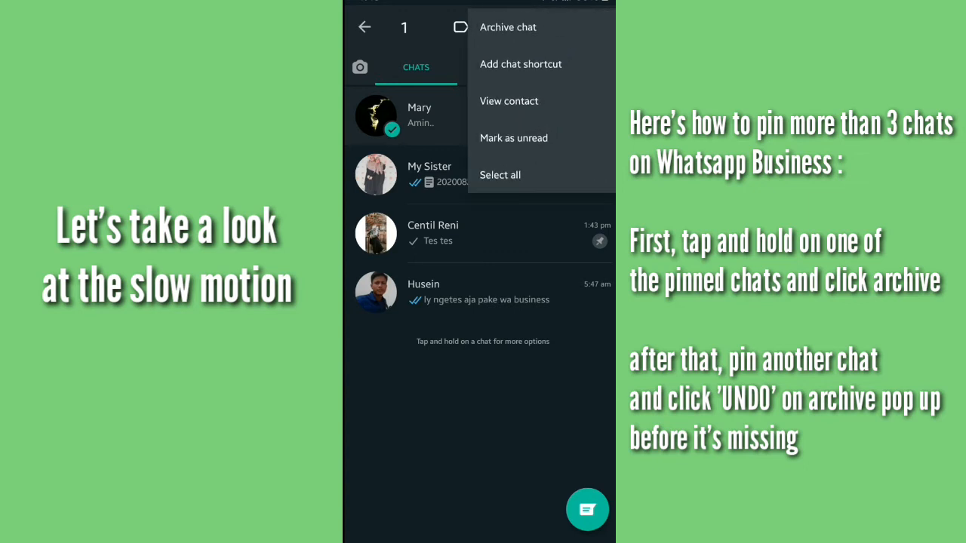
pyautogui.click(508, 28)
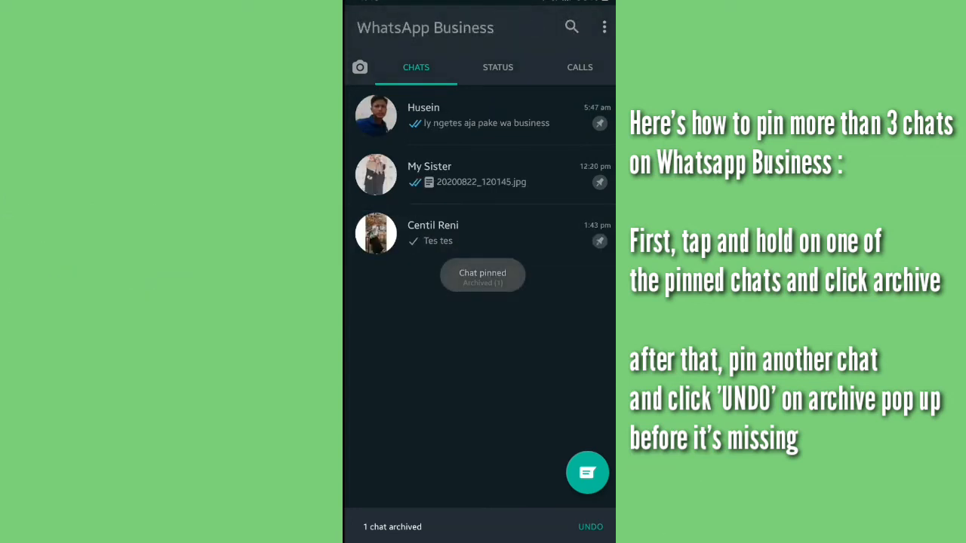
pyautogui.click(590, 527)
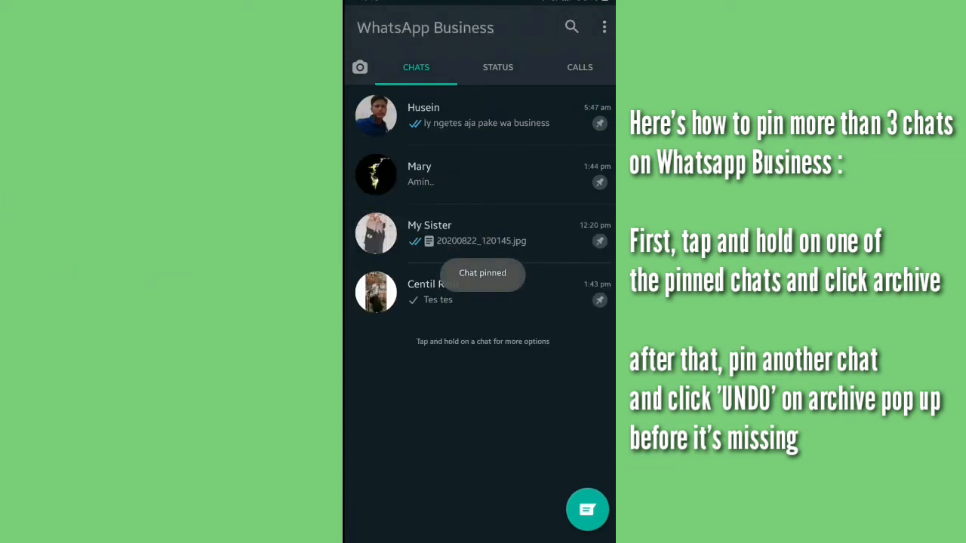